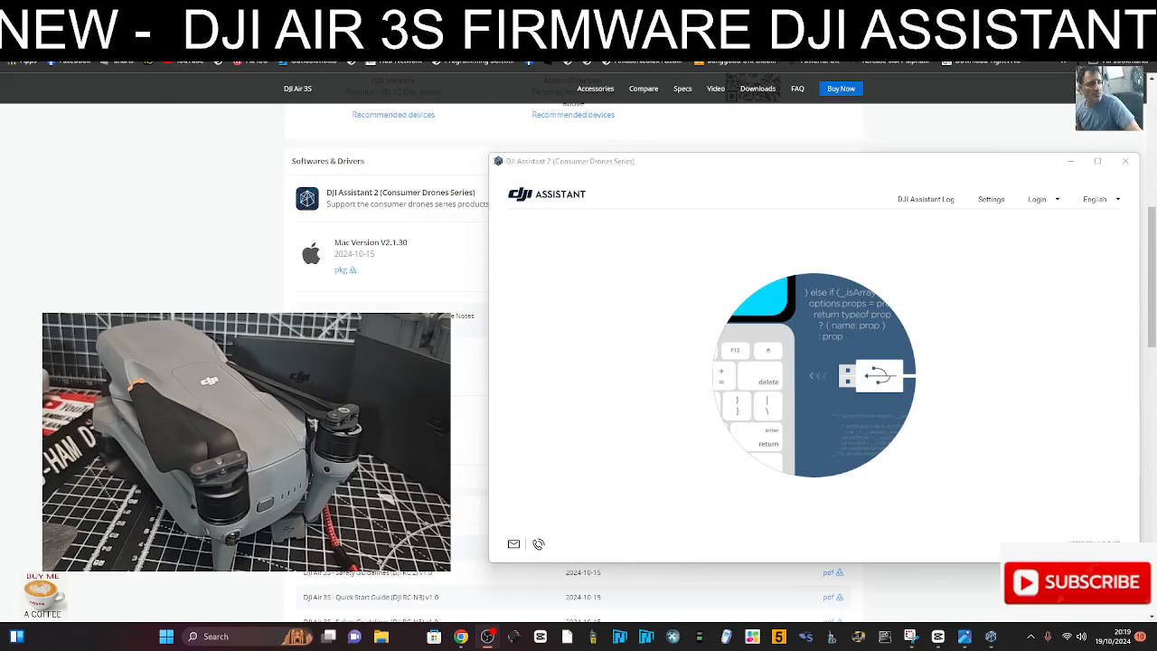
pyautogui.moveTo(693, 111)
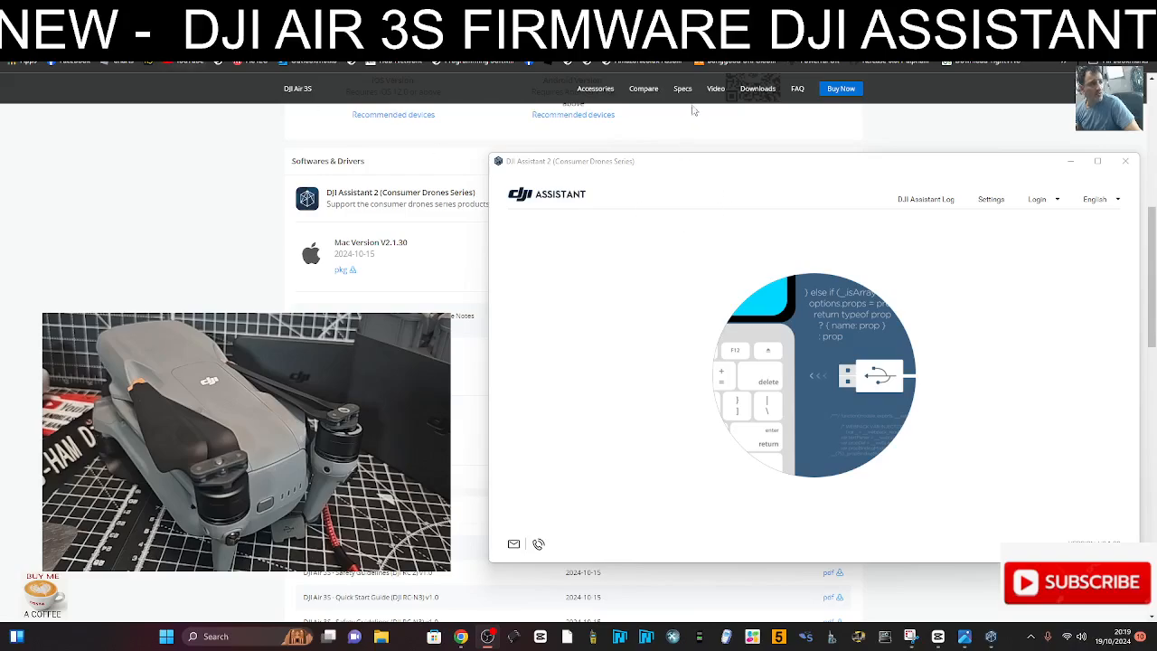
pyautogui.moveTo(696, 173)
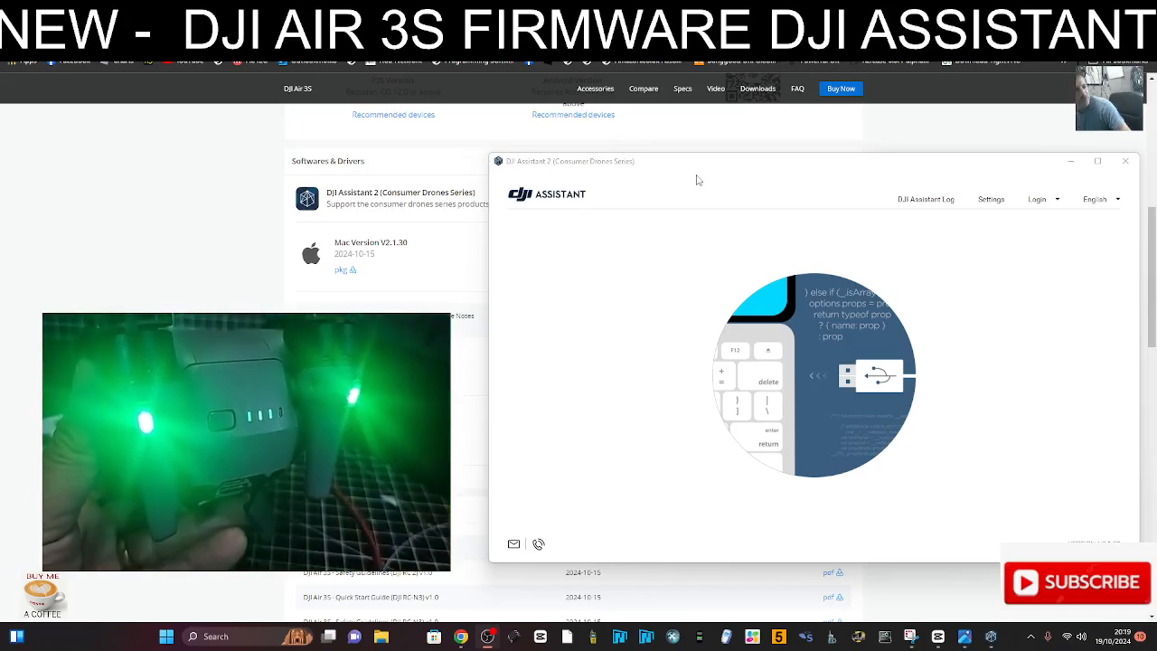
pyautogui.moveTo(989, 504)
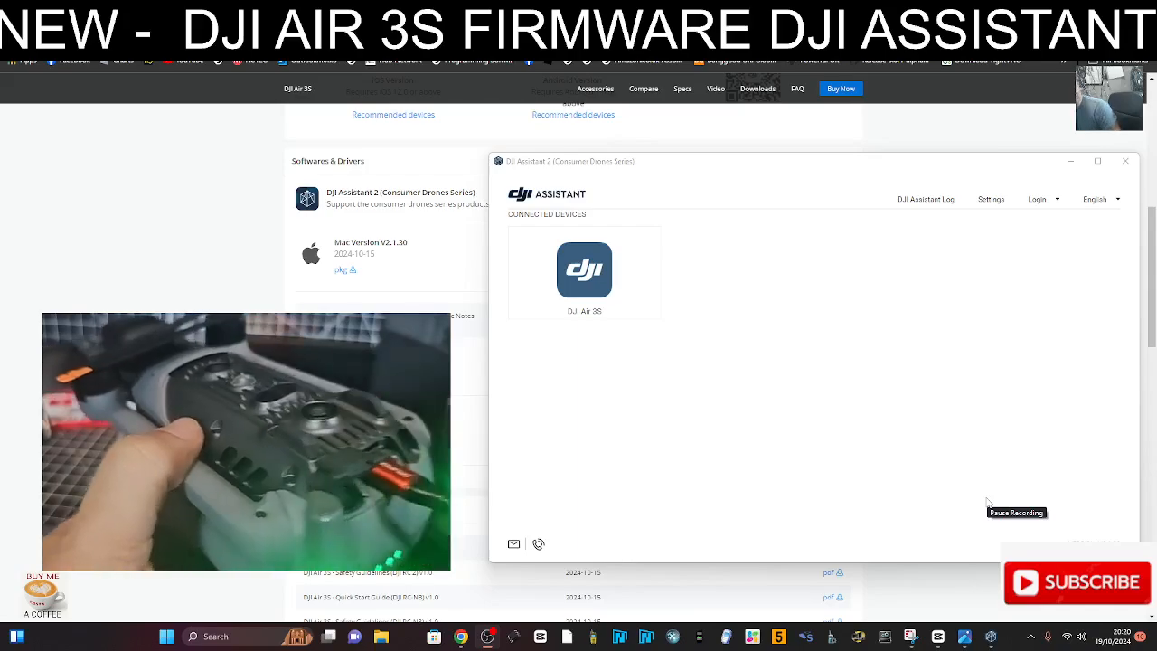
pyautogui.moveTo(999, 507)
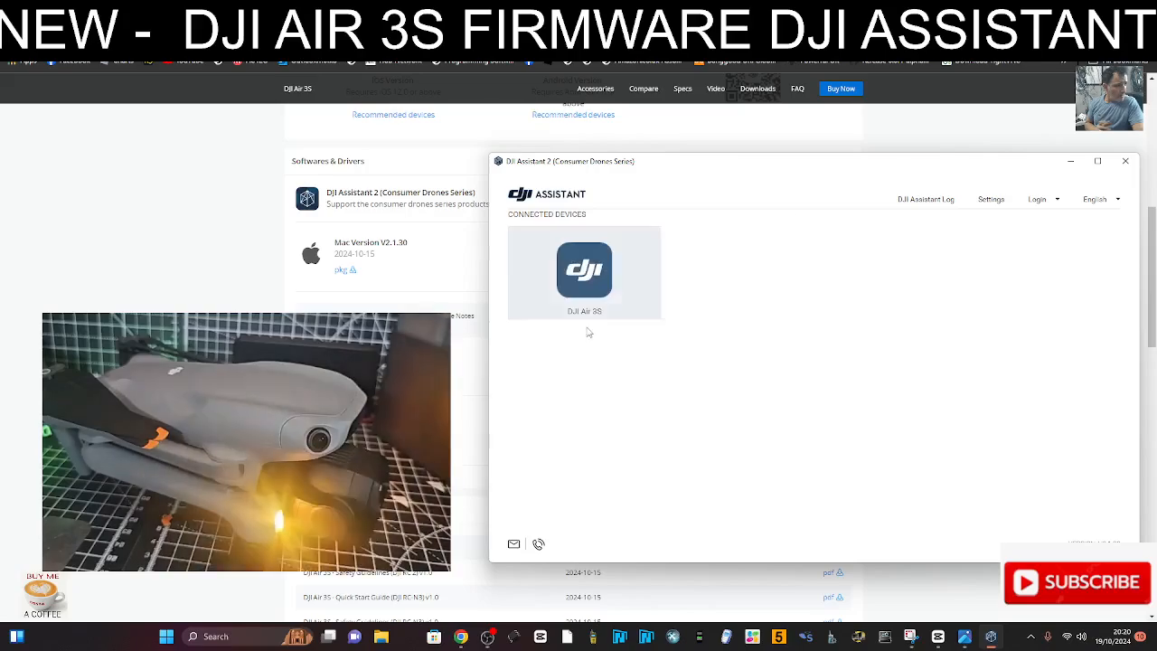
# Open the connected DJI Air 3S device page showing firmware V01.00.0200 and latest V01.00.0300.
pyautogui.click(584, 271)
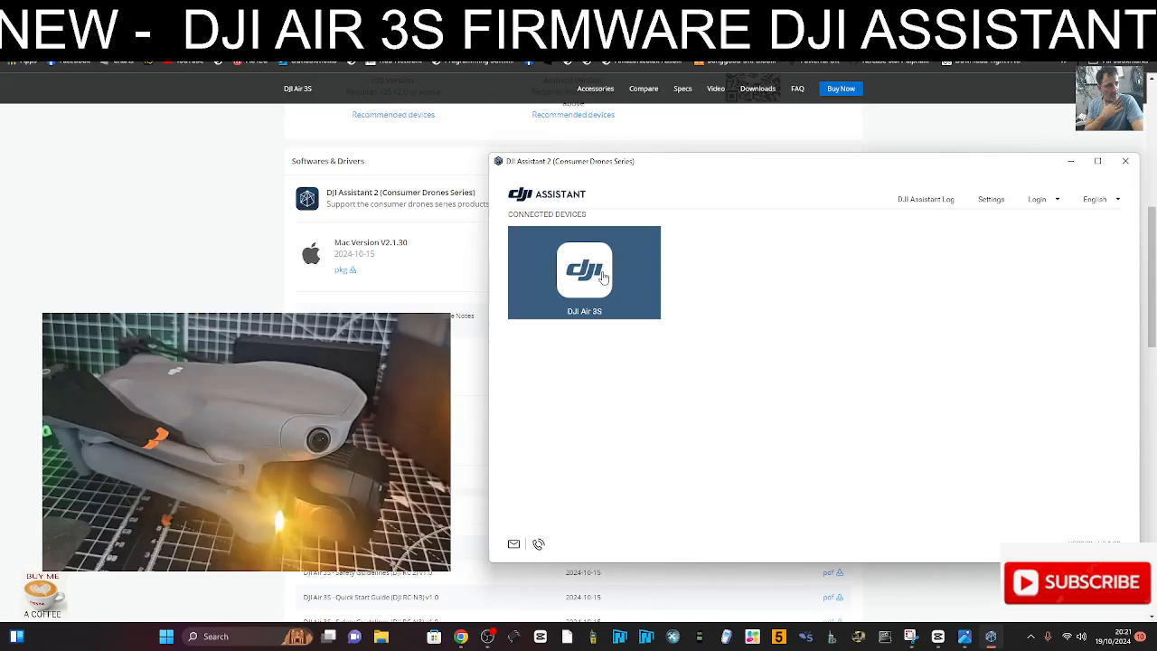
pyautogui.click(584, 271)
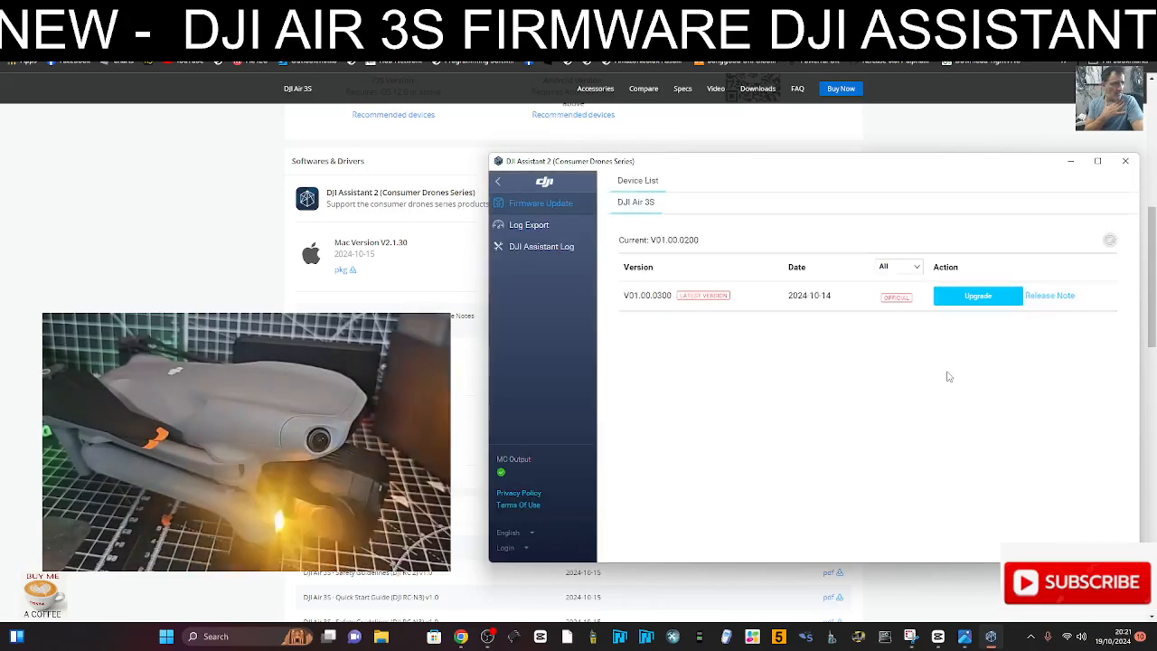
# Upgrade the DJI Air 3S to firmware V01.00.0300 and start the update.
pyautogui.click(976, 294)
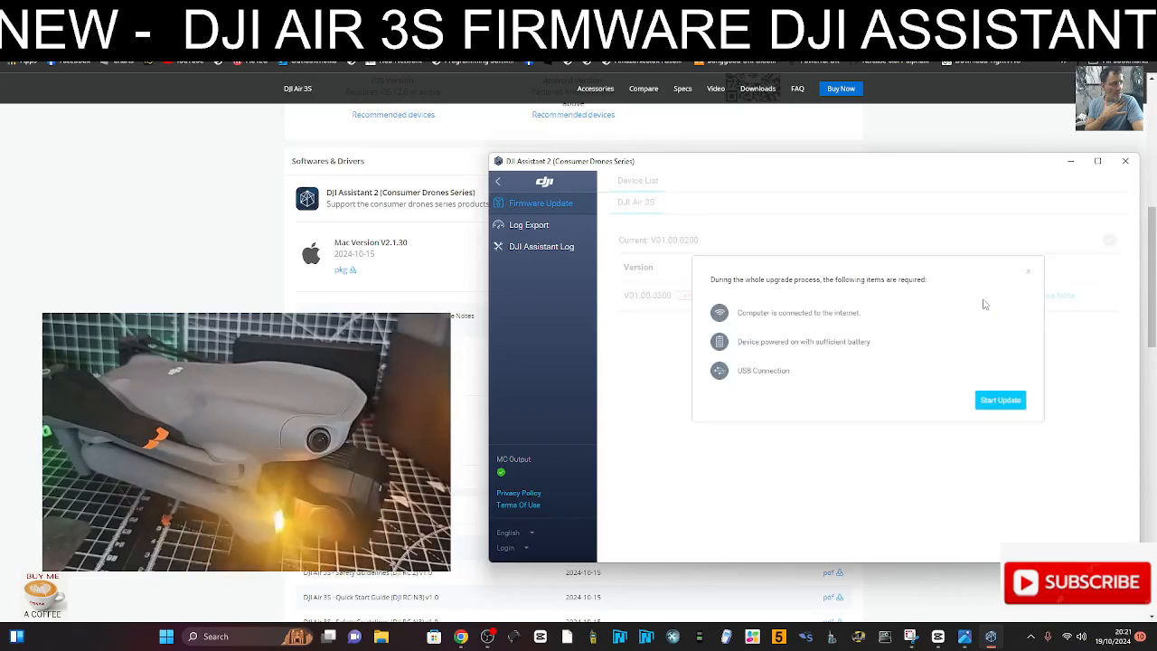
pyautogui.click(999, 399)
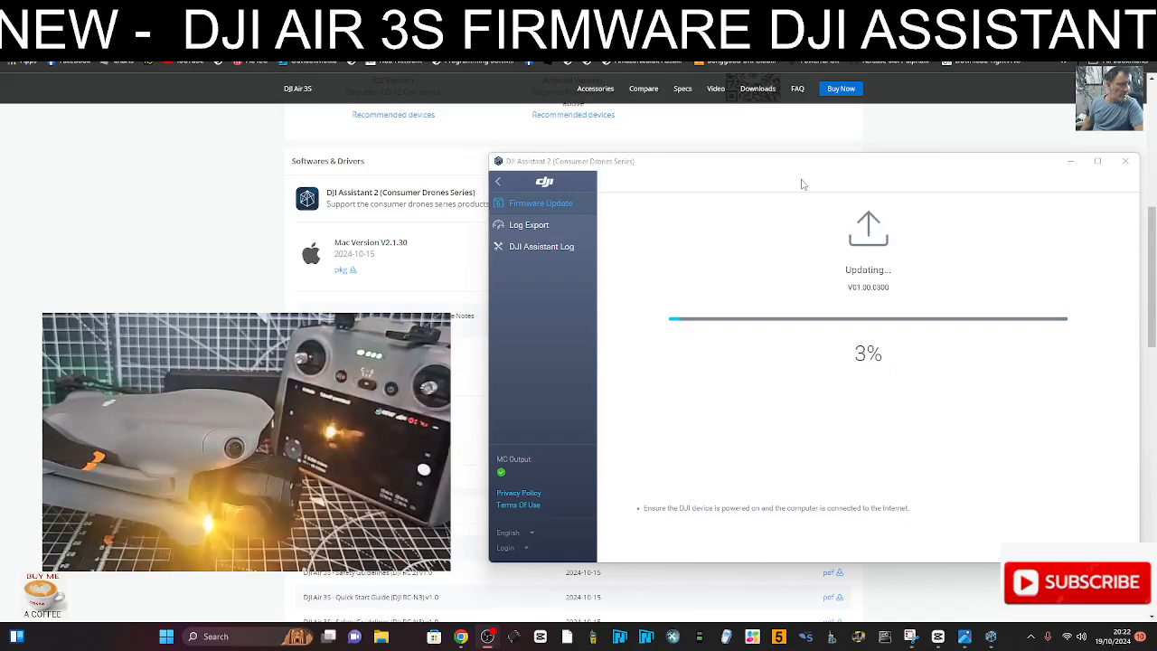
pyautogui.moveTo(784, 197)
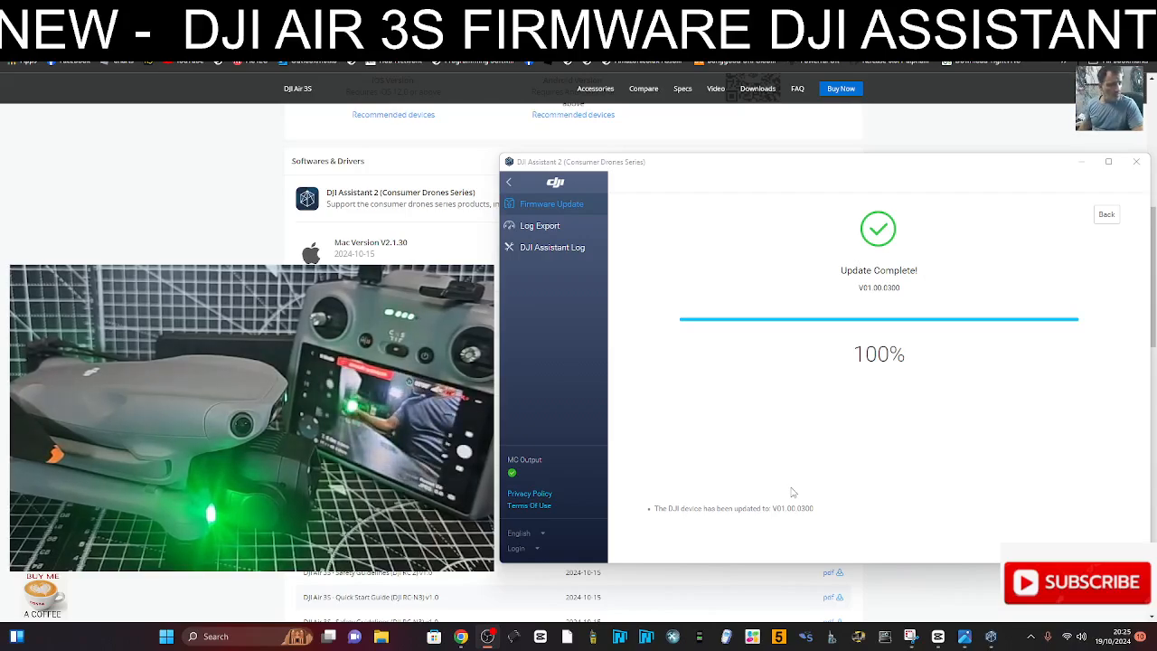
pyautogui.moveTo(792, 486)
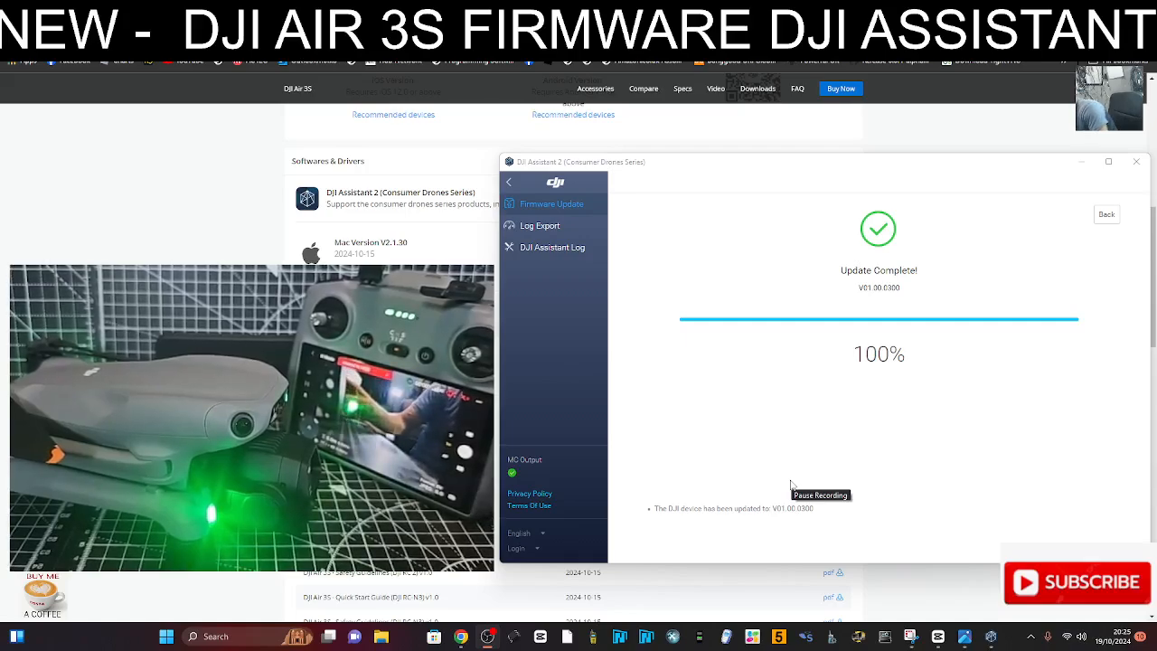
pyautogui.moveTo(459, 249)
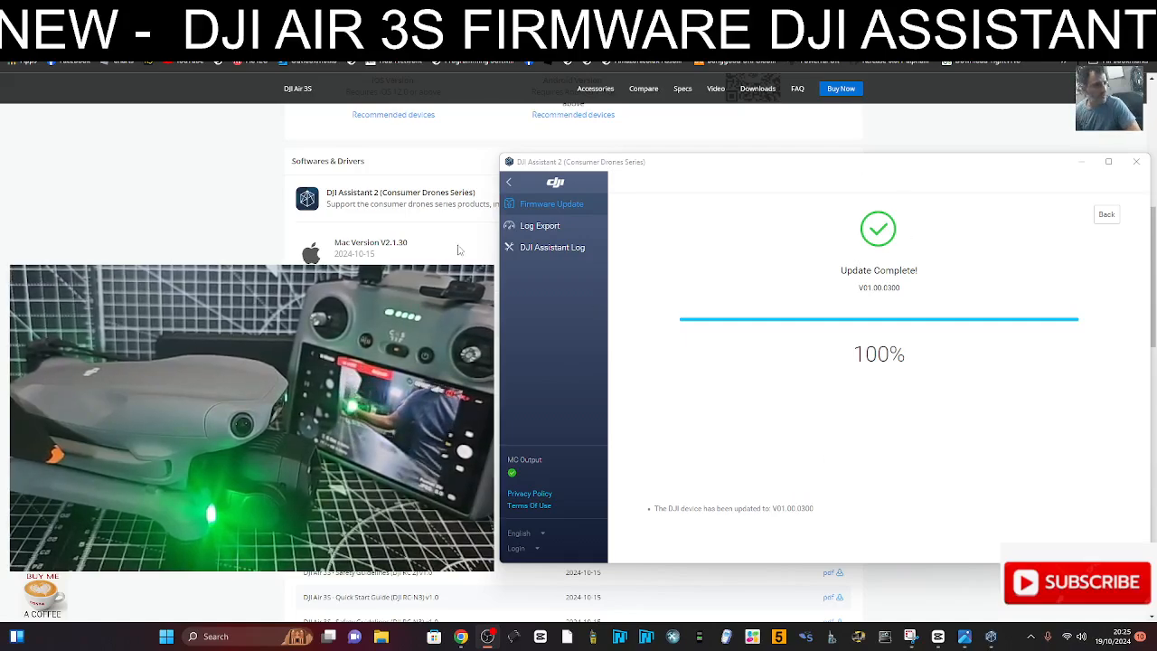